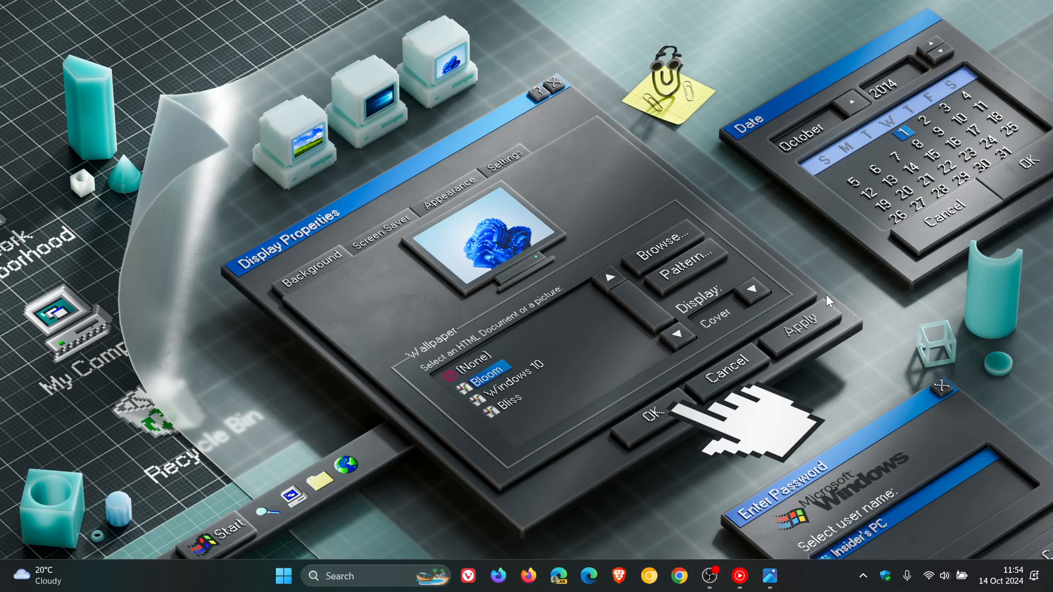
mouse_move(925, 344)
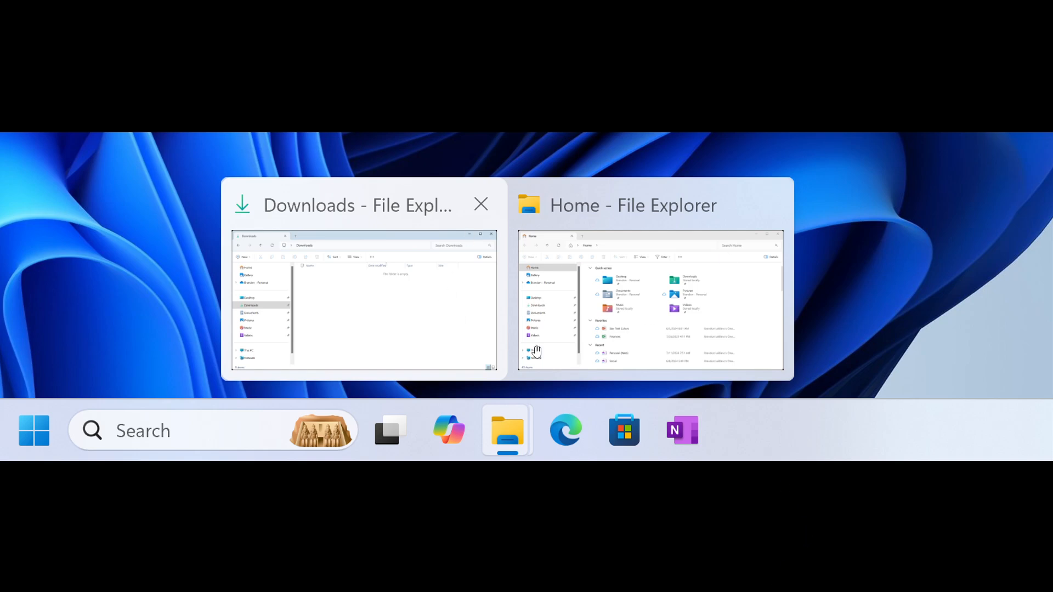
mouse_move(722, 276)
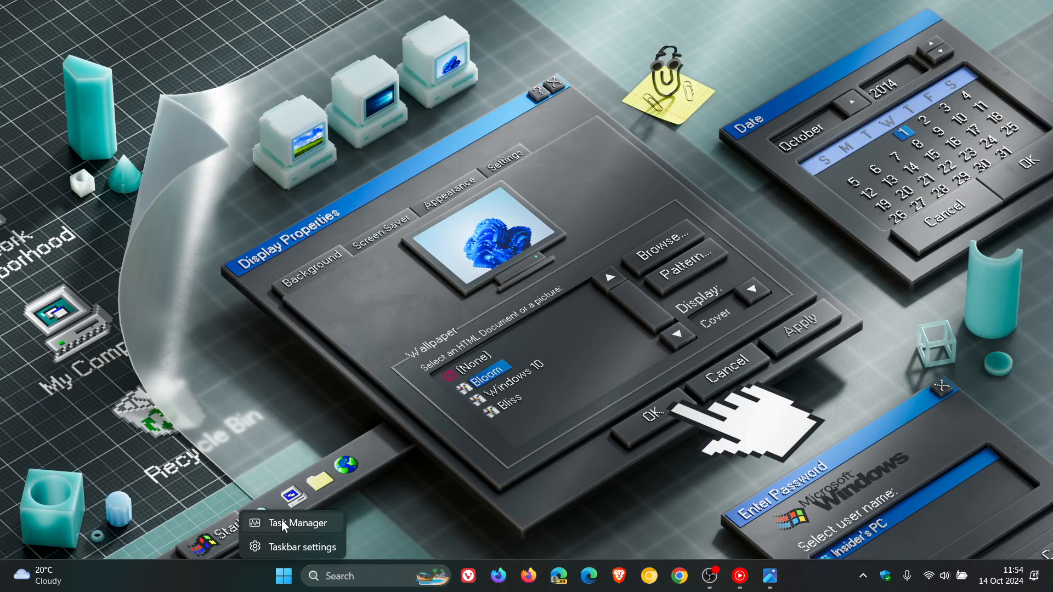
Open Task Manager on its Processes list of apps and background processes
left_click(298, 523)
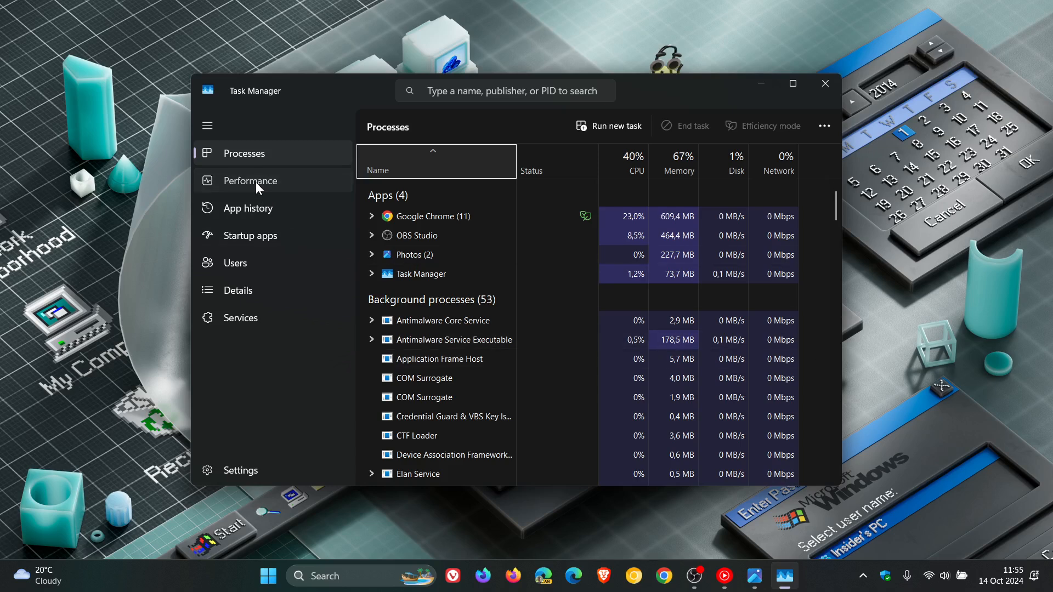
Open the Performance page and view Disk 0 details labelled as SSD
left_click(249, 180)
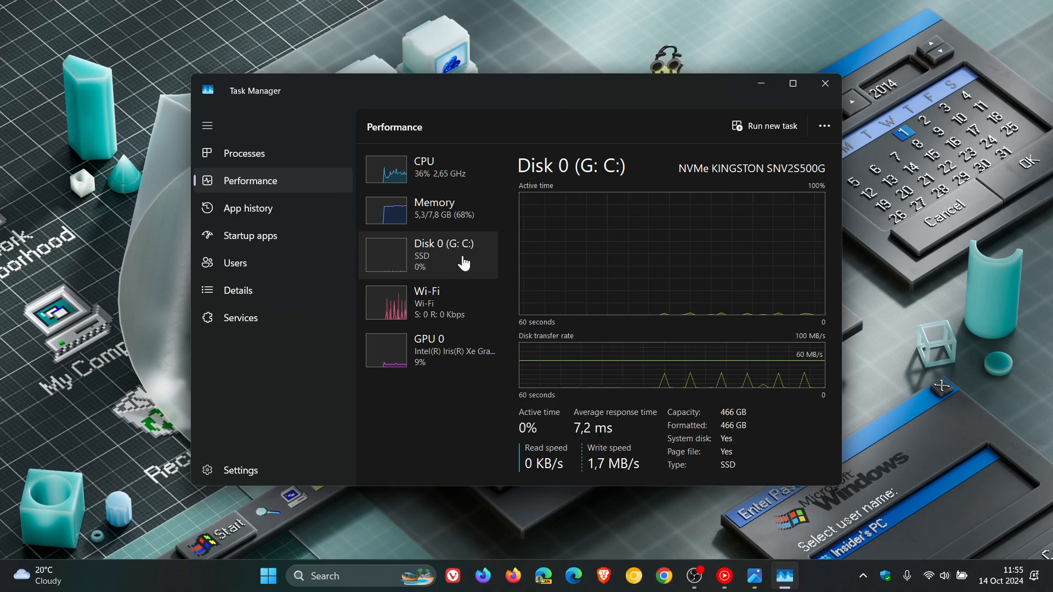
left_click(244, 153)
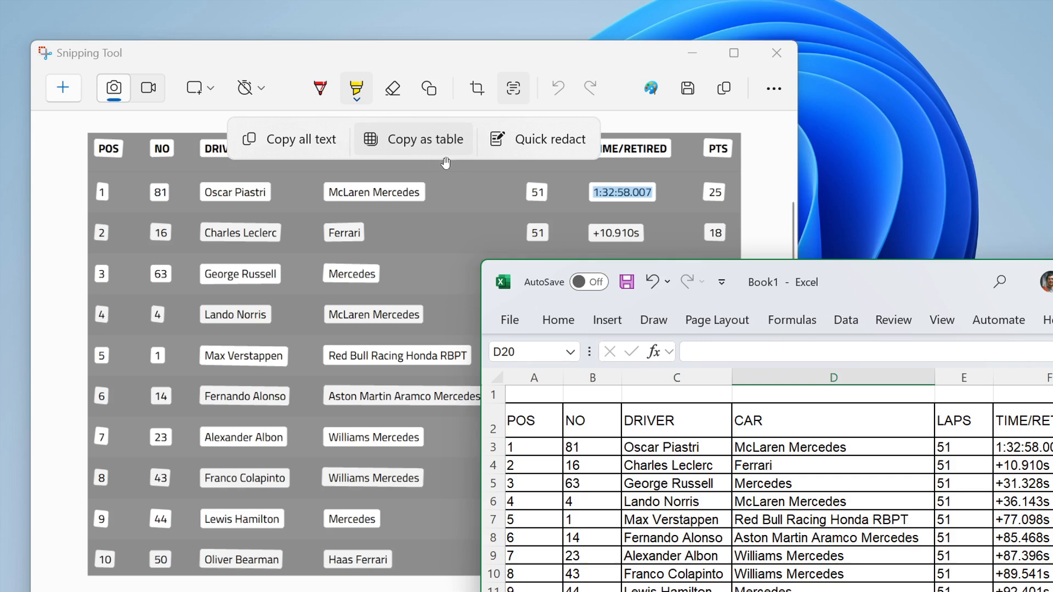
mouse_move(446, 143)
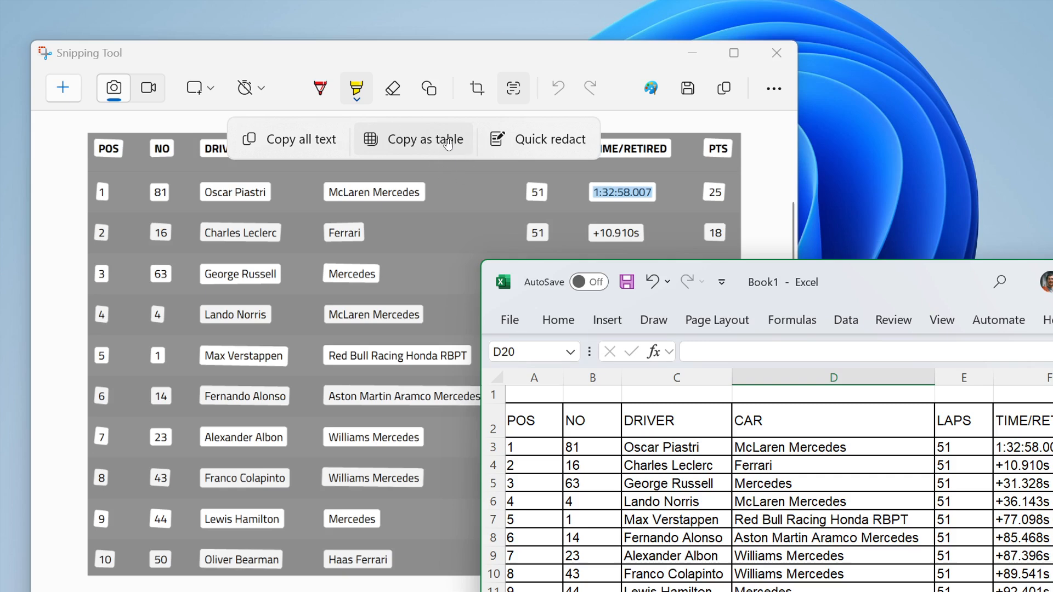